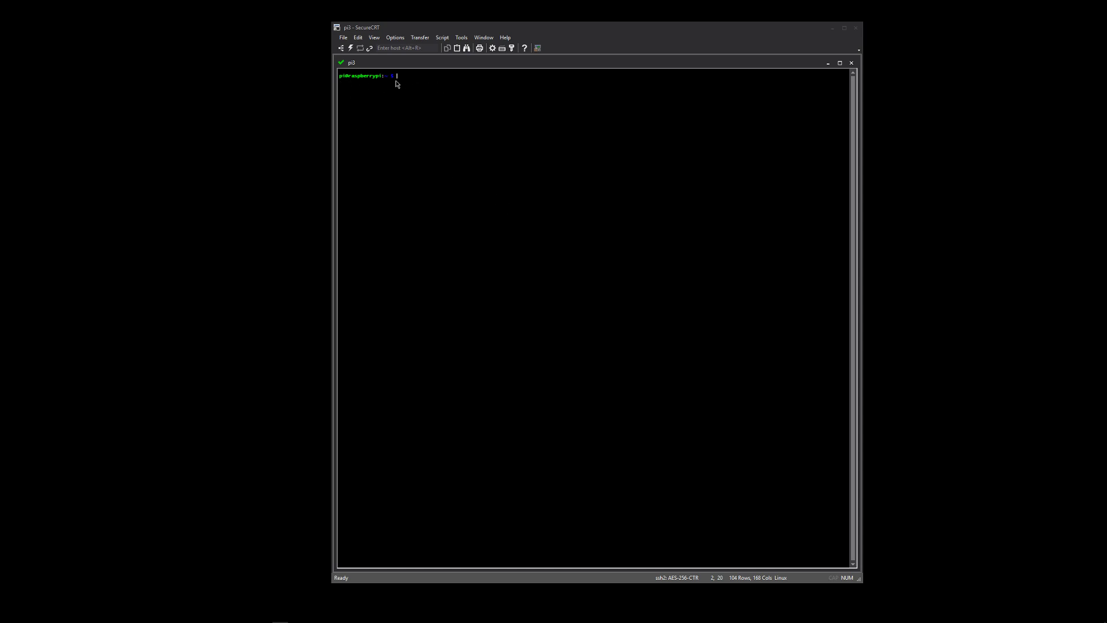
{"action": "mouse_move", "coordinate": [417, 91]}
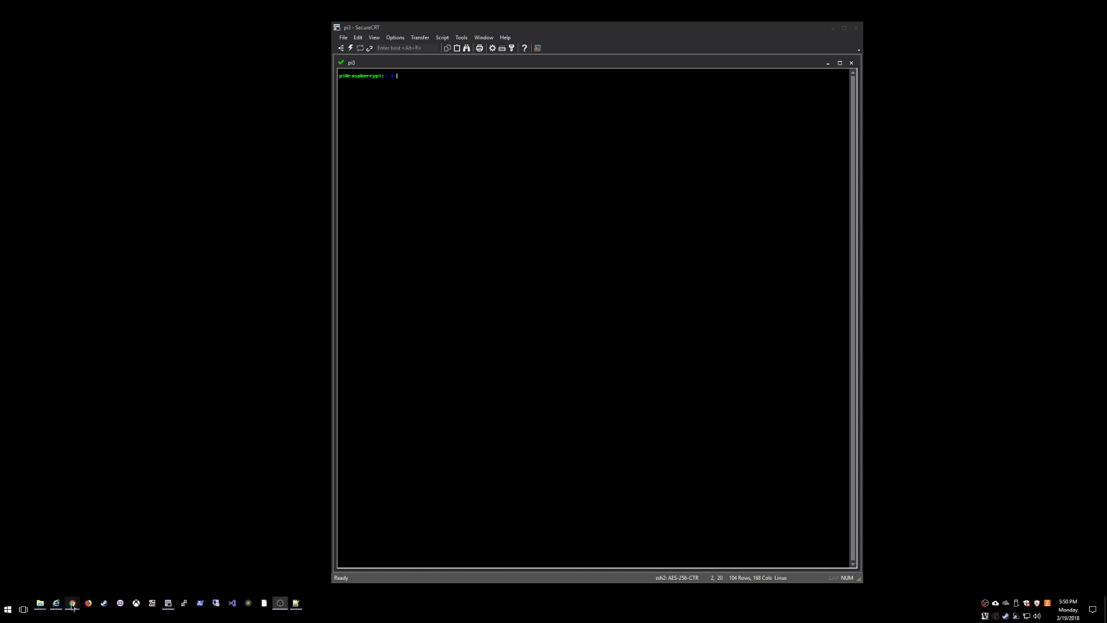
- Bring up the polyglot-v2 GitHub repo in Chrome and scroll to its Installation instructions
{"action": "left_click", "coordinate": [72, 602]}
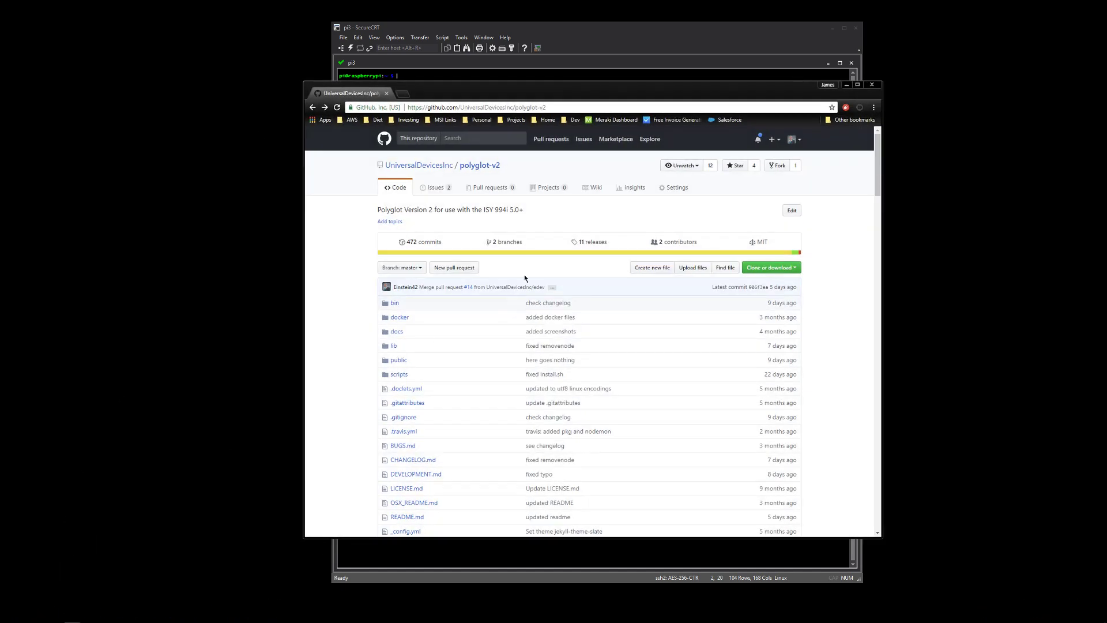
{"action": "left_click", "coordinate": [448, 107]}
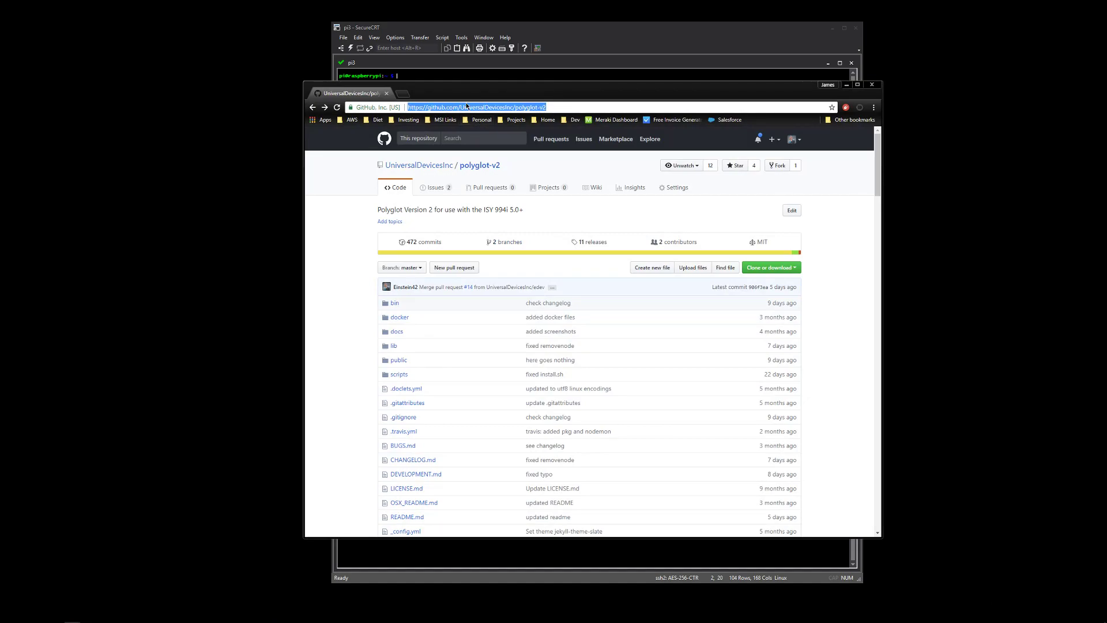
{"action": "scroll", "scroll_direction": "down", "scroll_amount": 3}
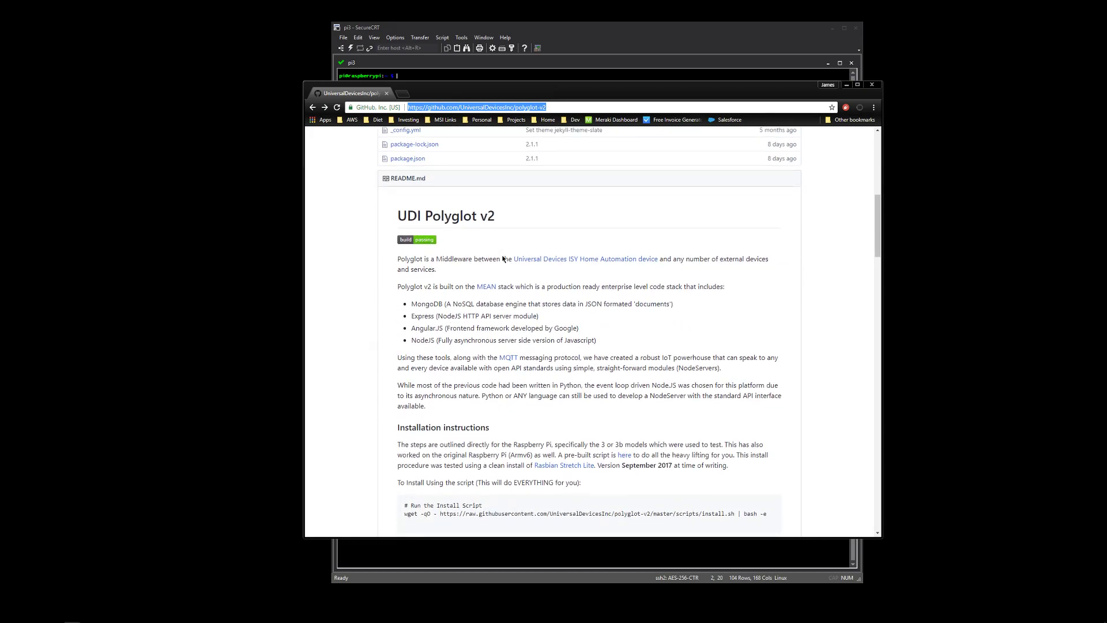
{"action": "scroll", "scroll_direction": "down", "scroll_amount": 3}
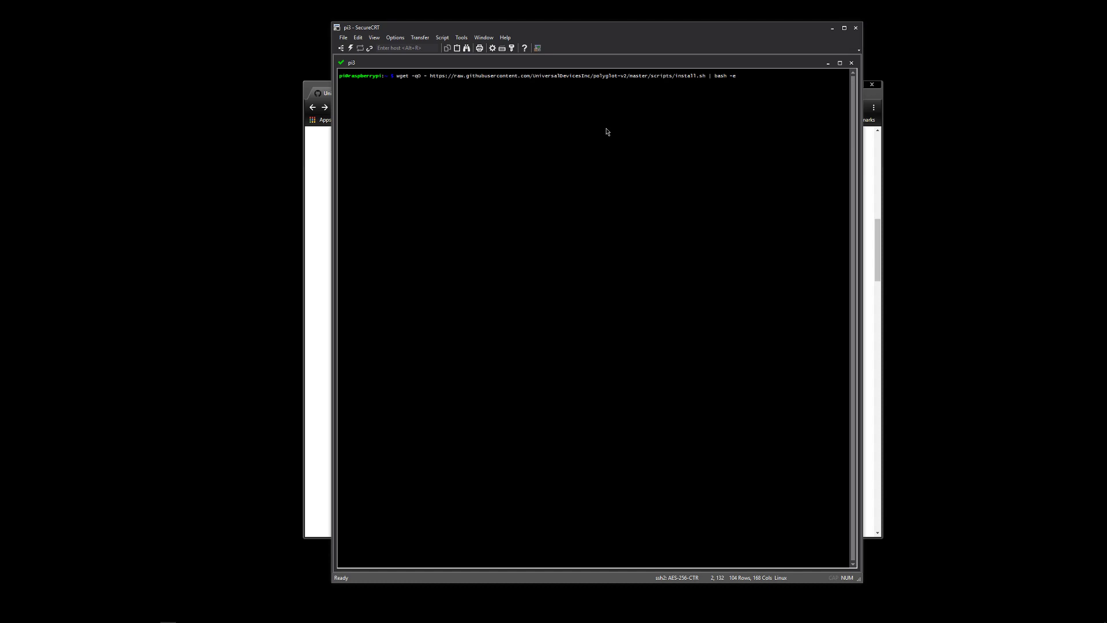
- Run the wget install script and let apt install MongoDB, git, Python and dependencies
{"action": "key", "text": "Return"}
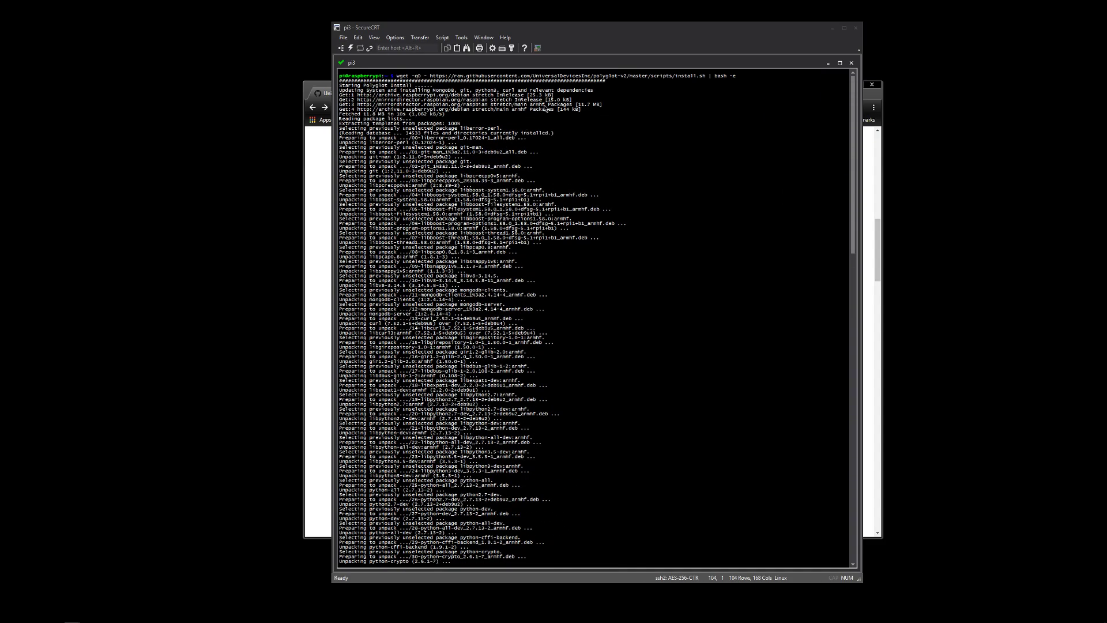
{"action": "scroll", "scroll_direction": "down", "scroll_amount": 3}
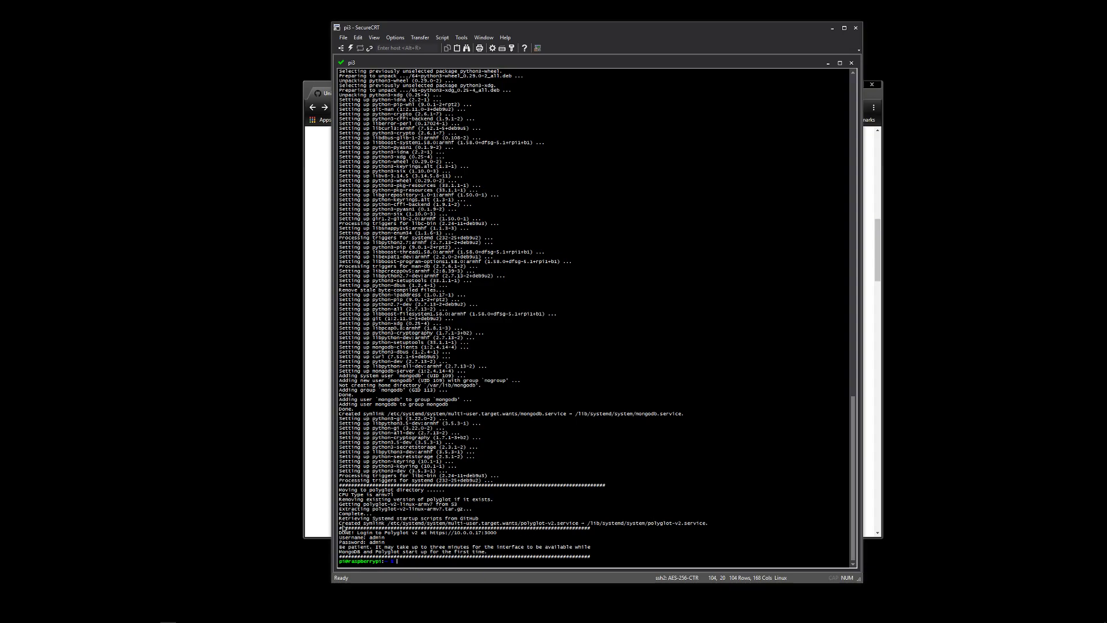
{"action": "left_click_drag", "start_coordinate": [336, 522], "coordinate": [702, 522]}
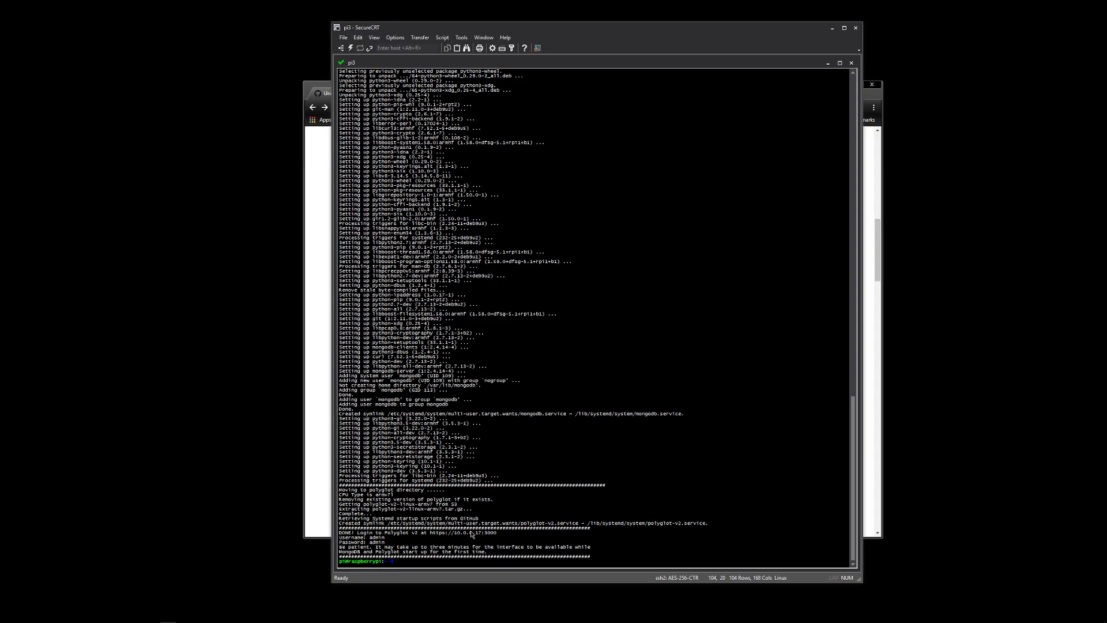
{"action": "left_click_drag", "start_coordinate": [406, 532], "coordinate": [496, 532]}
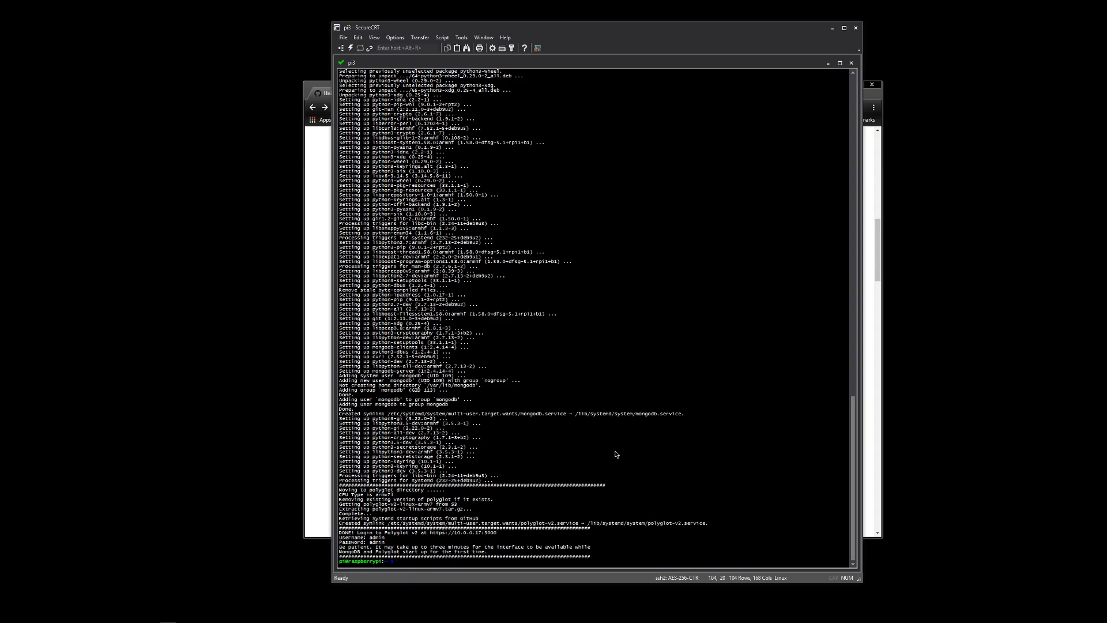
- Check the polyglot-v2 service status with sudo, then take the login address over to Chrome
{"action": "type", "text": "sudo systemctl status polyglot-v2"}
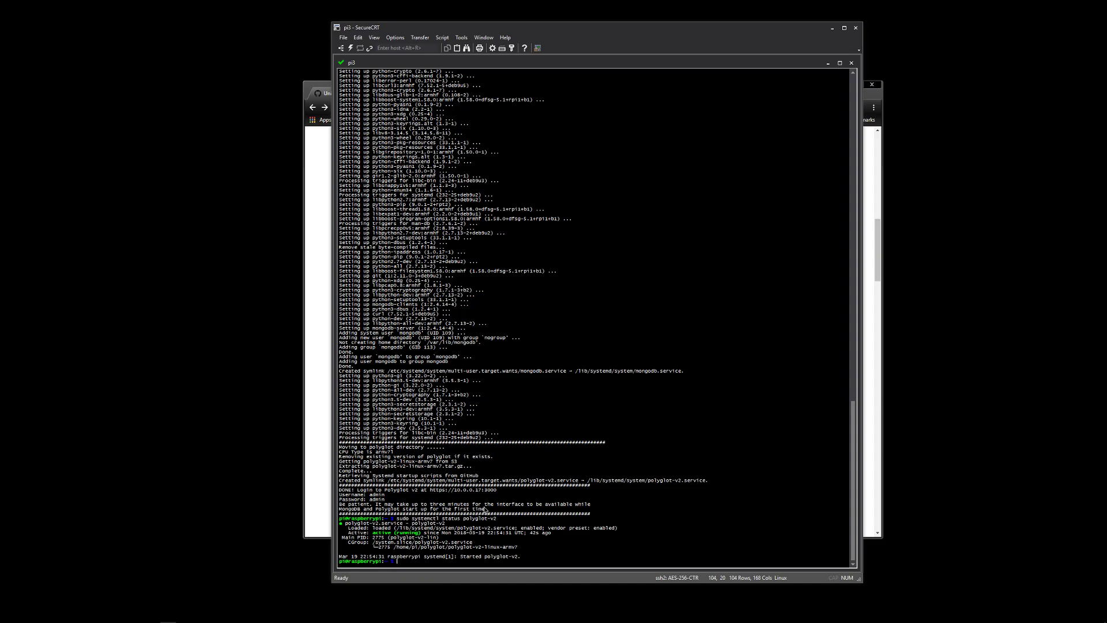
{"action": "mouse_move", "coordinate": [441, 495]}
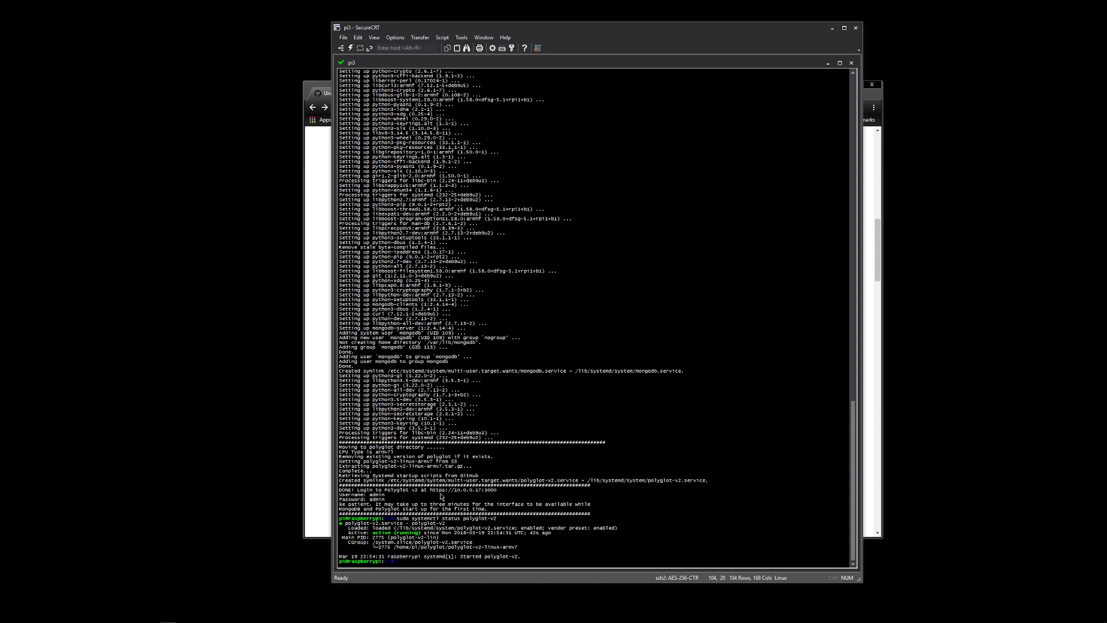
{"action": "left_click_drag", "start_coordinate": [413, 491], "coordinate": [498, 491]}
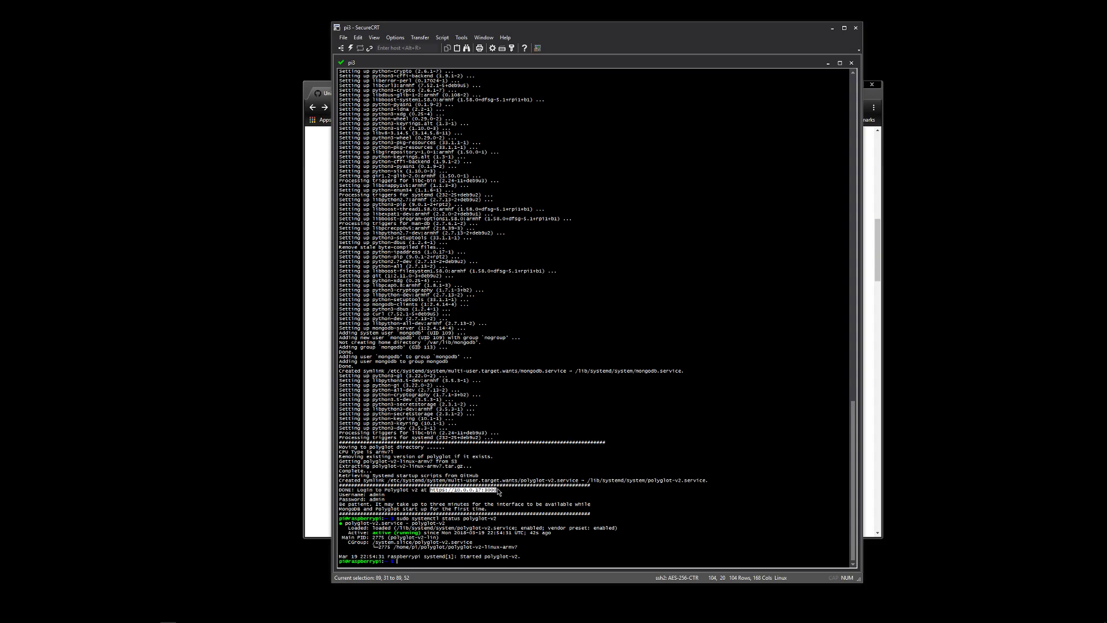
{"action": "left_click", "coordinate": [72, 602]}
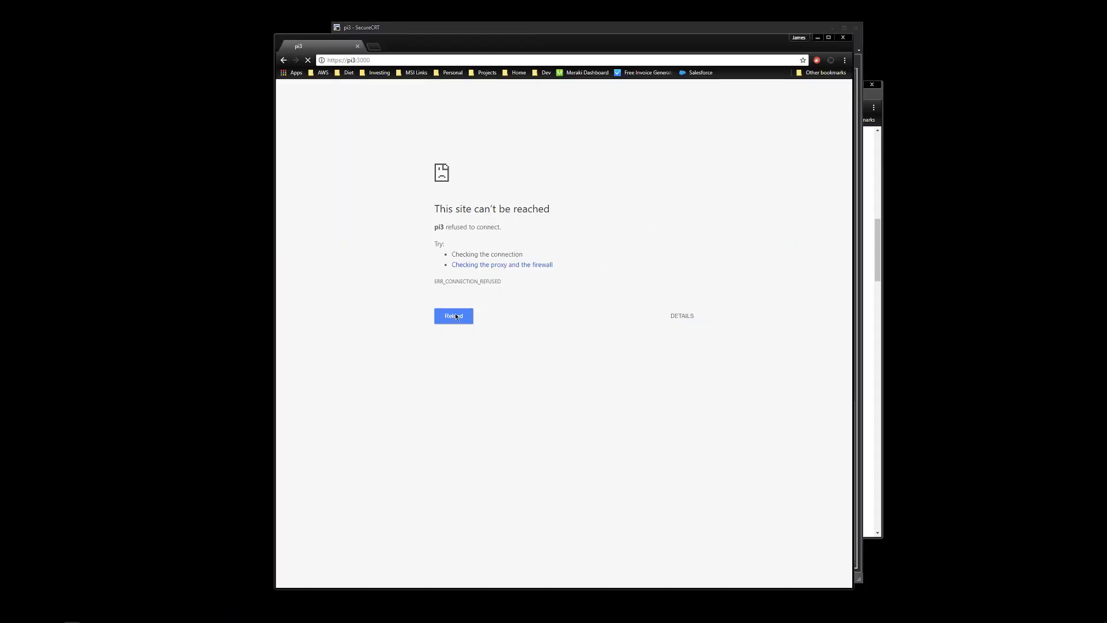
{"action": "left_click", "coordinate": [453, 316]}
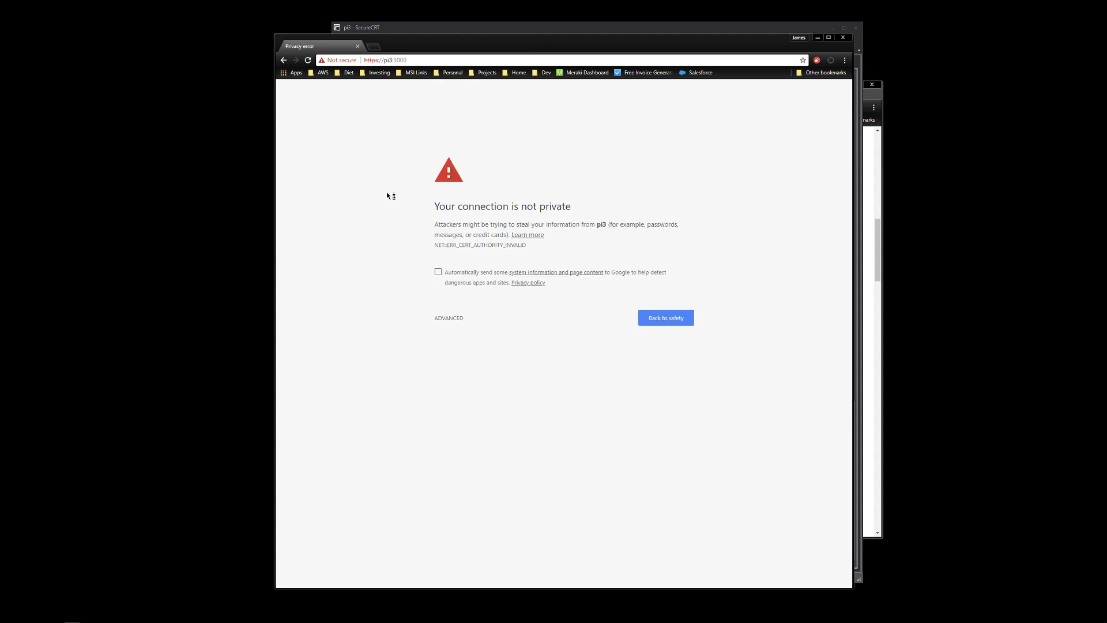
{"action": "mouse_move", "coordinate": [388, 196]}
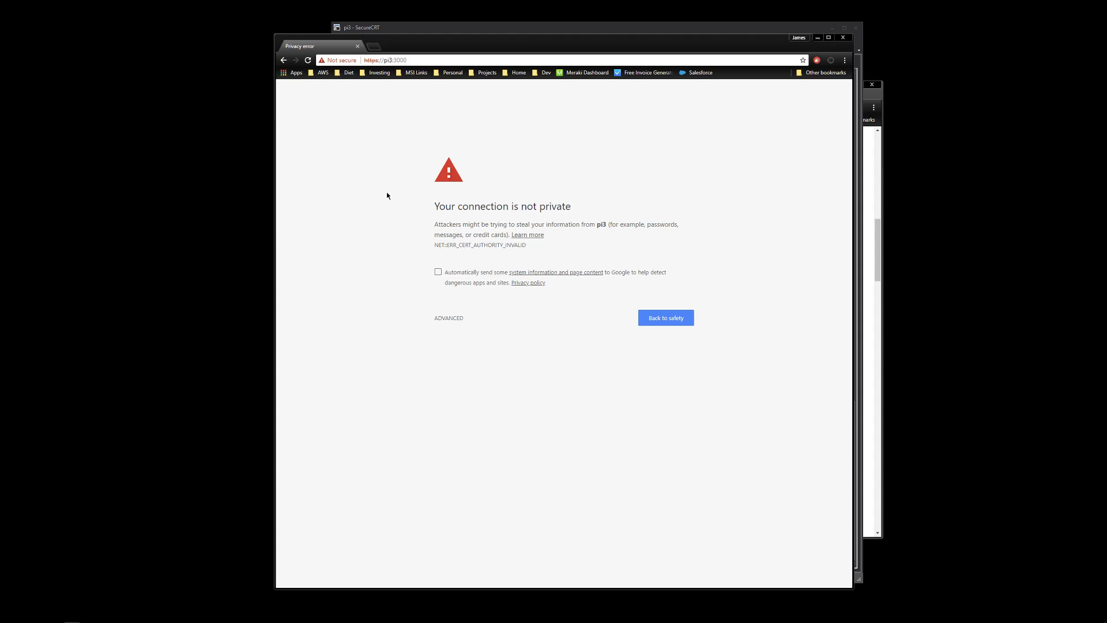
{"action": "mouse_move", "coordinate": [362, 225]}
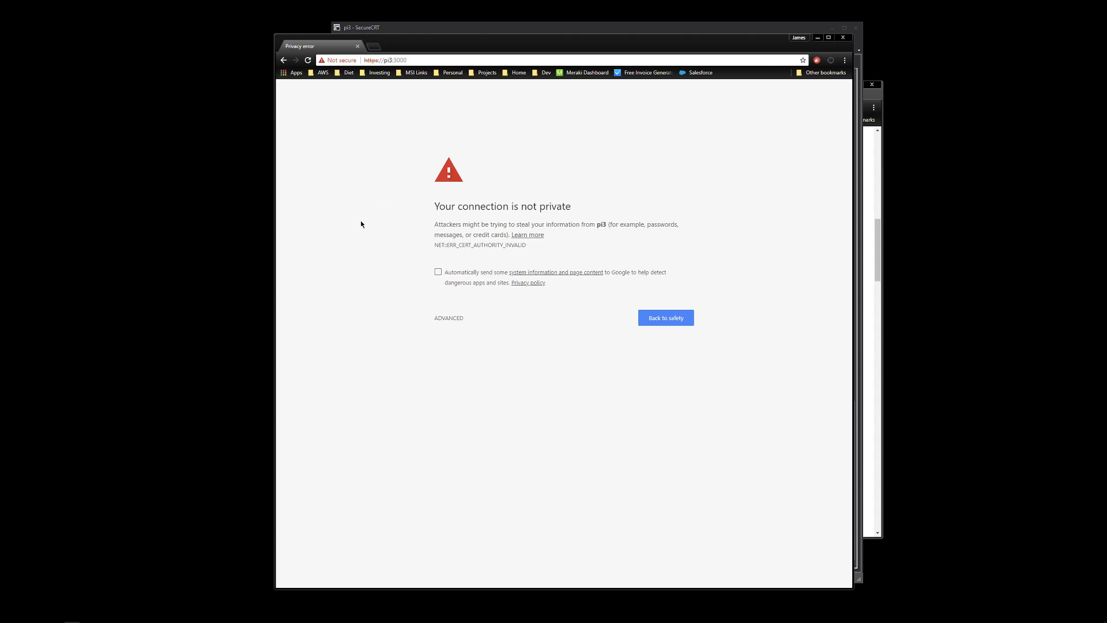
{"action": "mouse_move", "coordinate": [534, 204]}
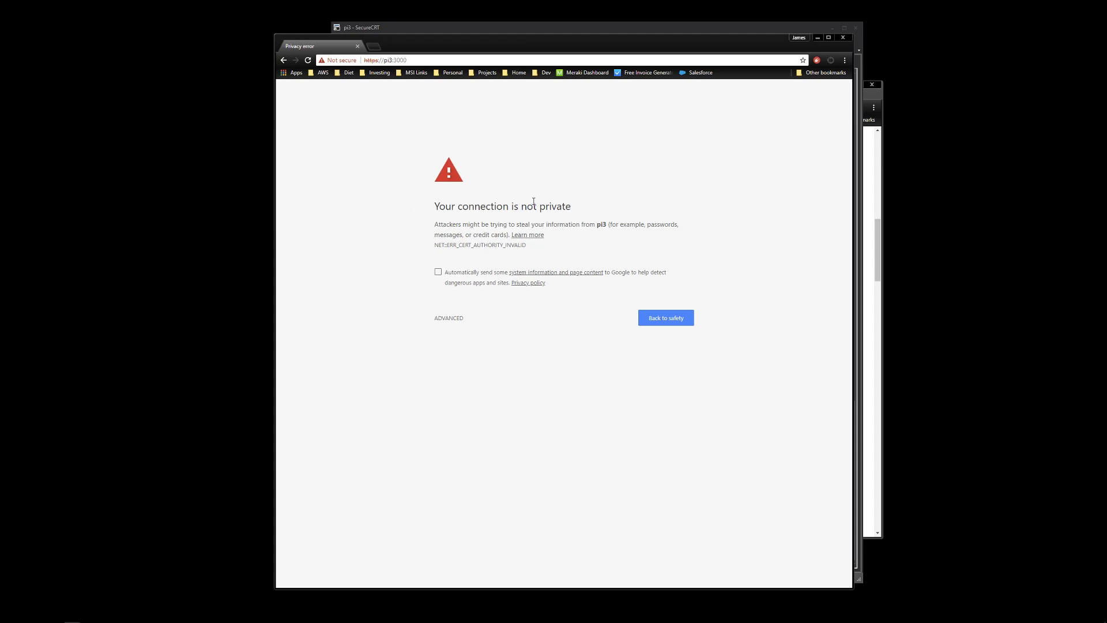
{"action": "left_click", "coordinate": [386, 60]}
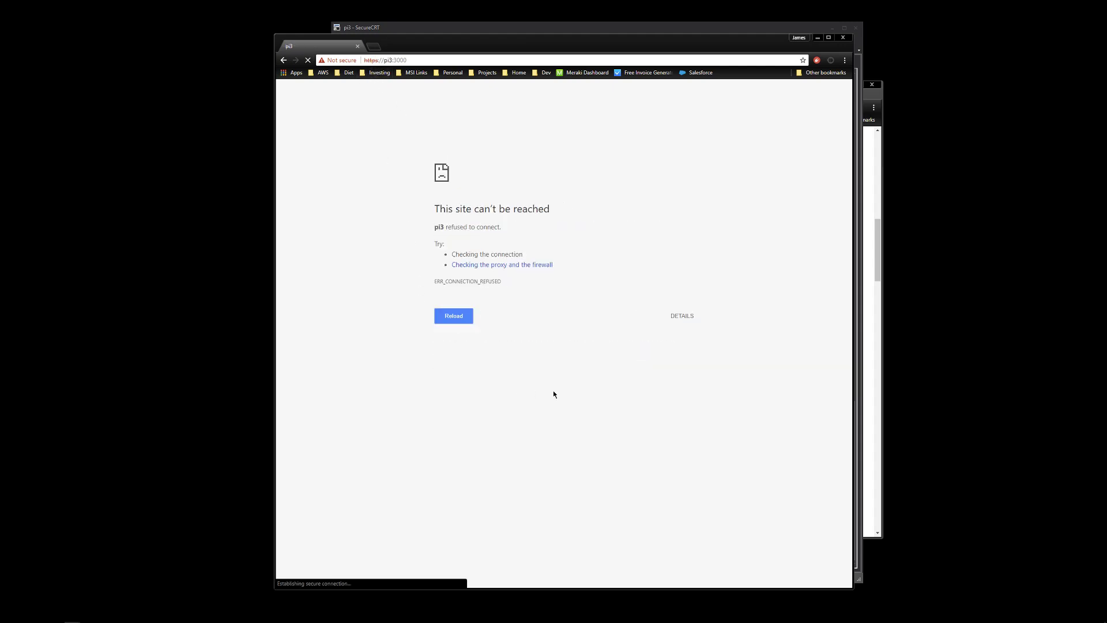
{"action": "left_click", "coordinate": [453, 316]}
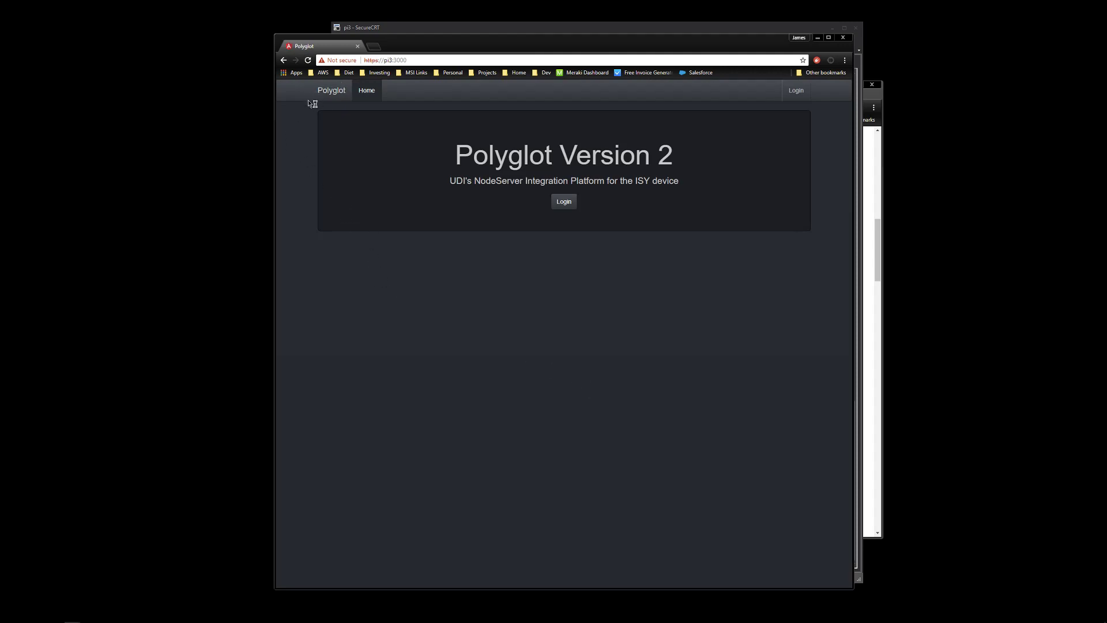
{"action": "mouse_move", "coordinate": [577, 181]}
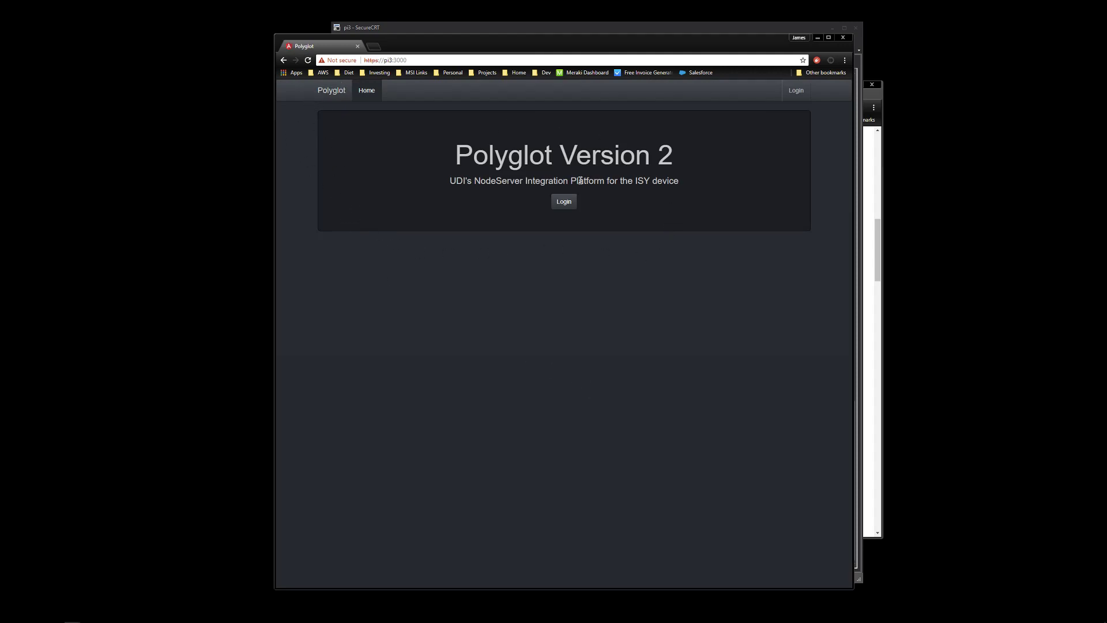
{"action": "mouse_move", "coordinate": [582, 178]}
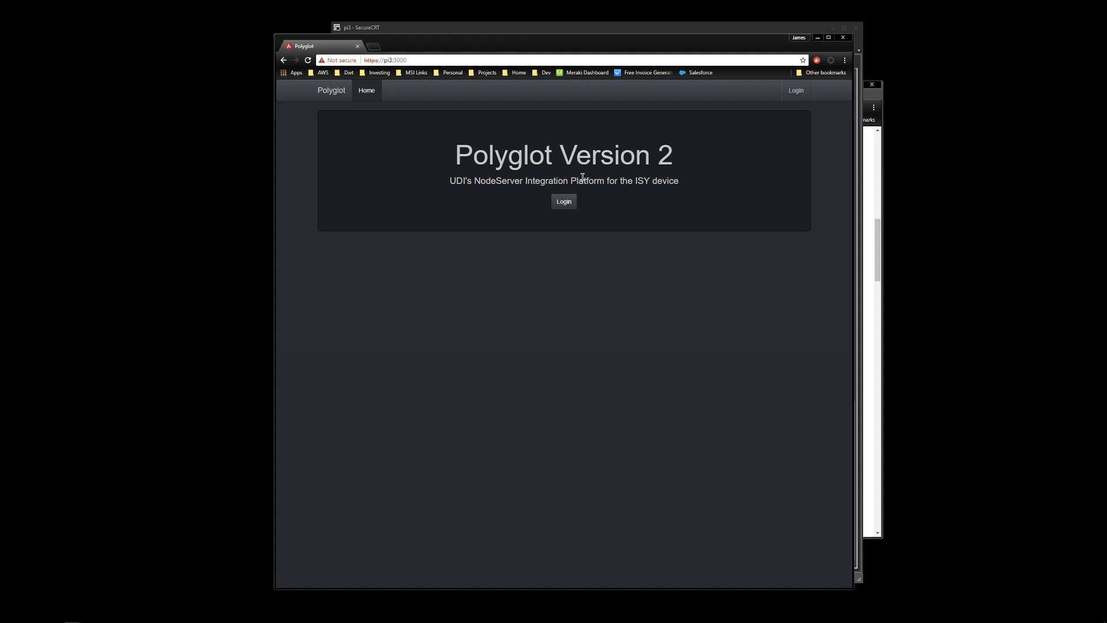
{"action": "mouse_move", "coordinate": [569, 193]}
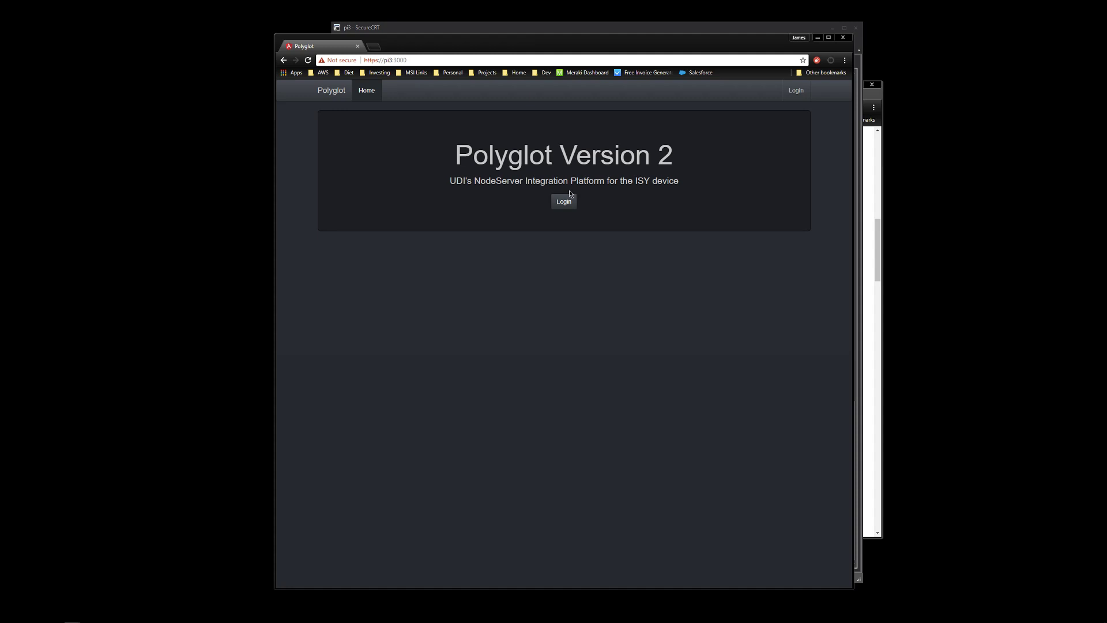